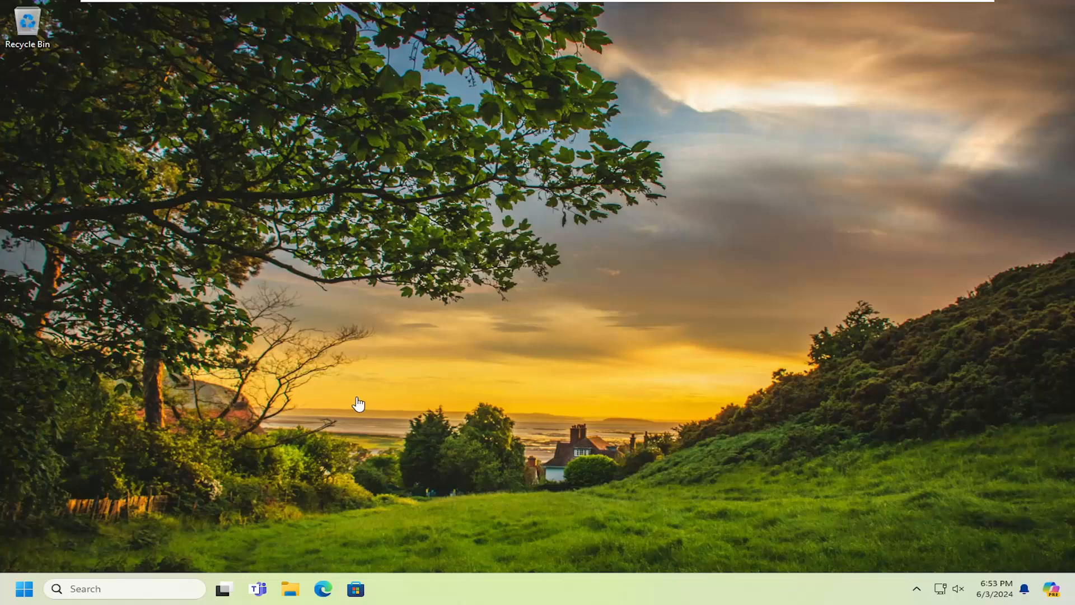
pyautogui.moveTo(365, 374)
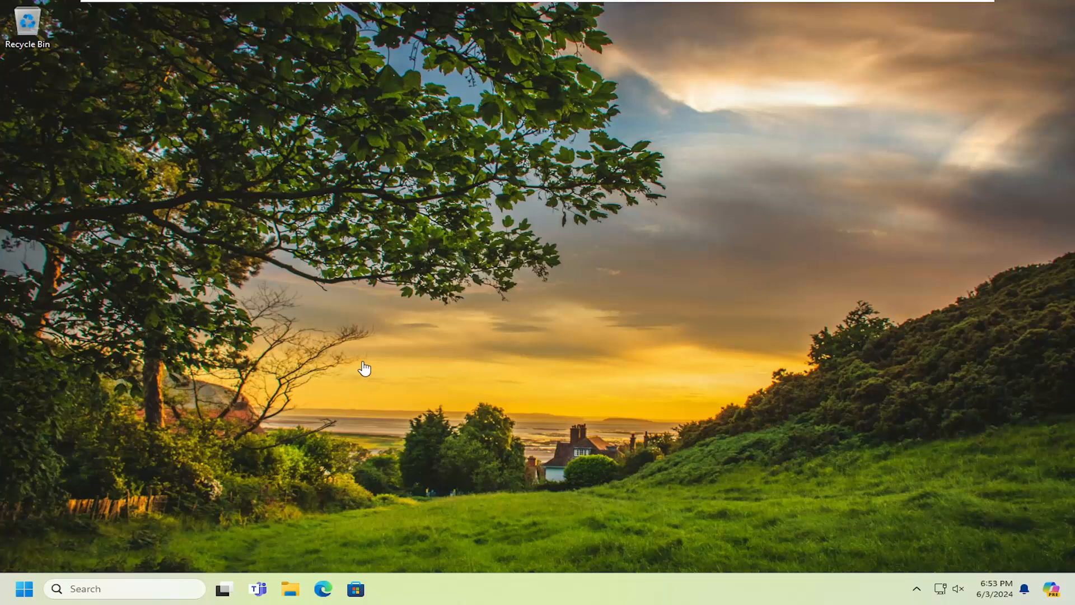
pyautogui.moveTo(369, 373)
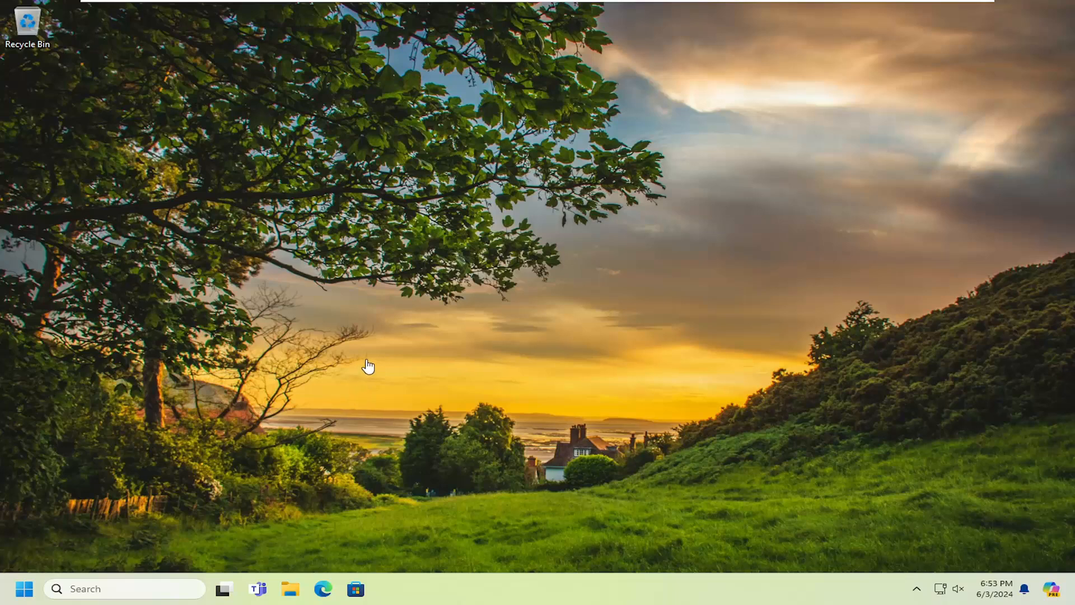
pyautogui.moveTo(344, 435)
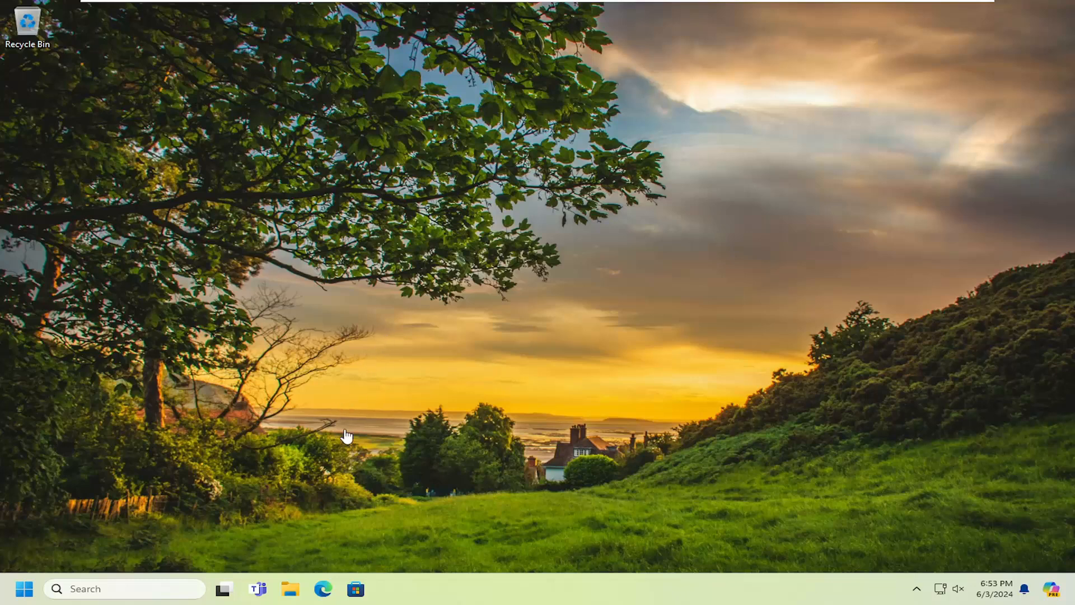
pyautogui.moveTo(355, 491)
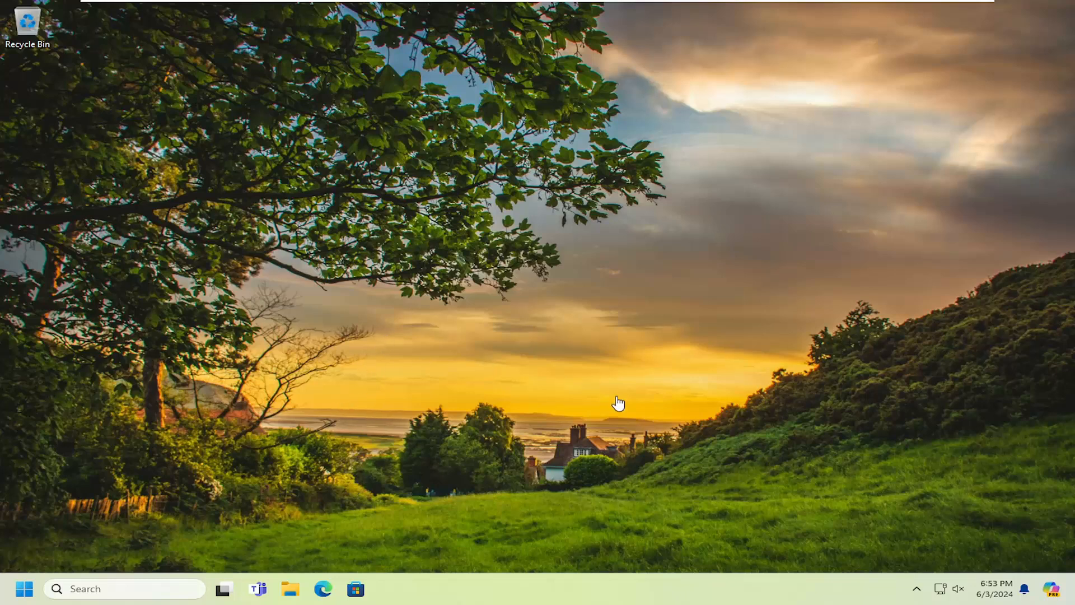
pyautogui.moveTo(449, 384)
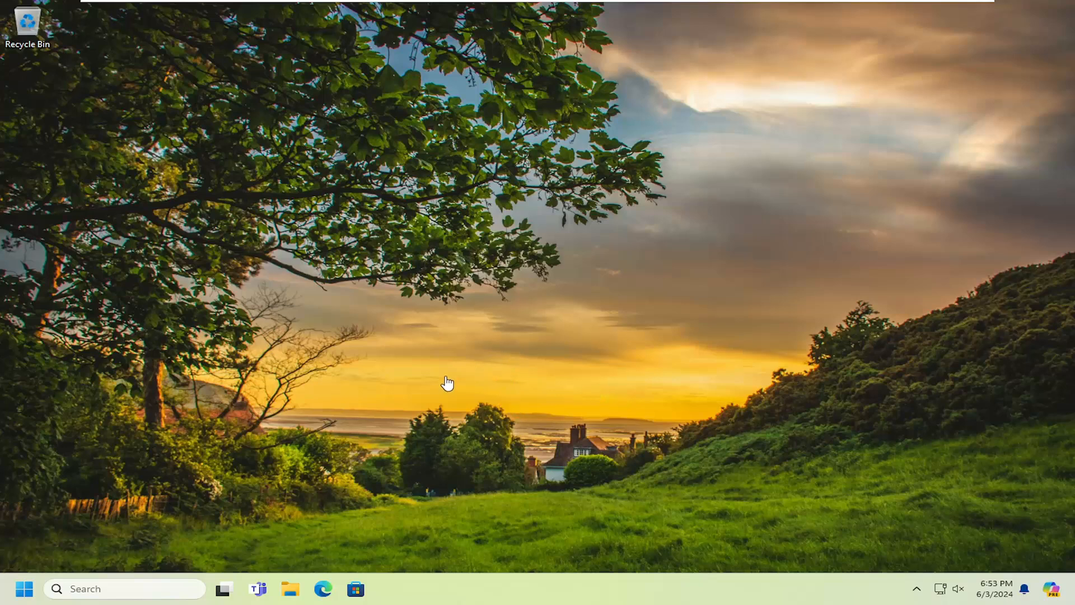
pyautogui.moveTo(439, 392)
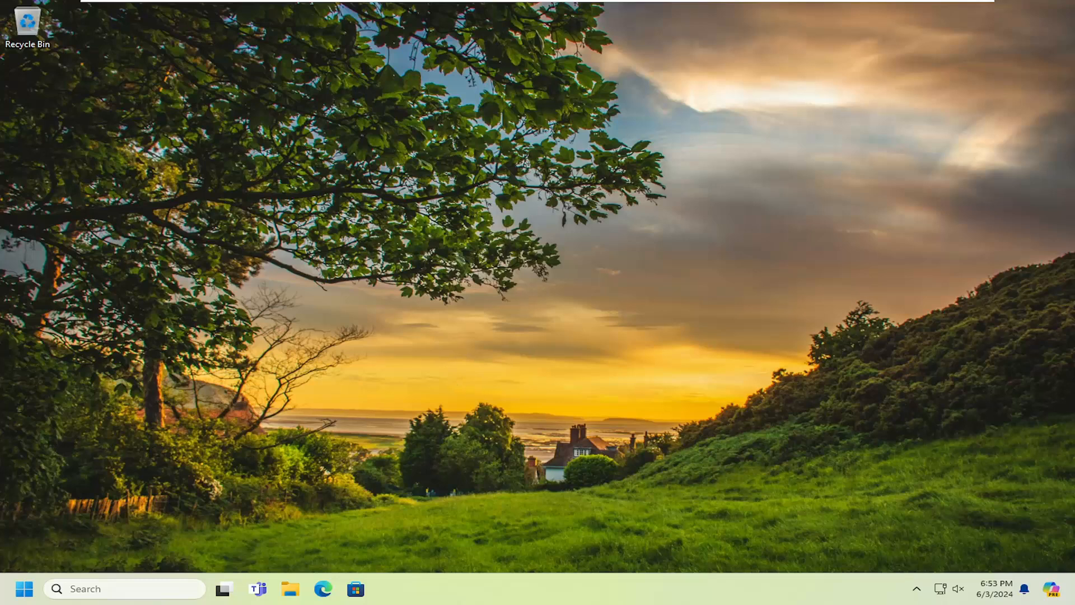
pyautogui.moveTo(63, 565)
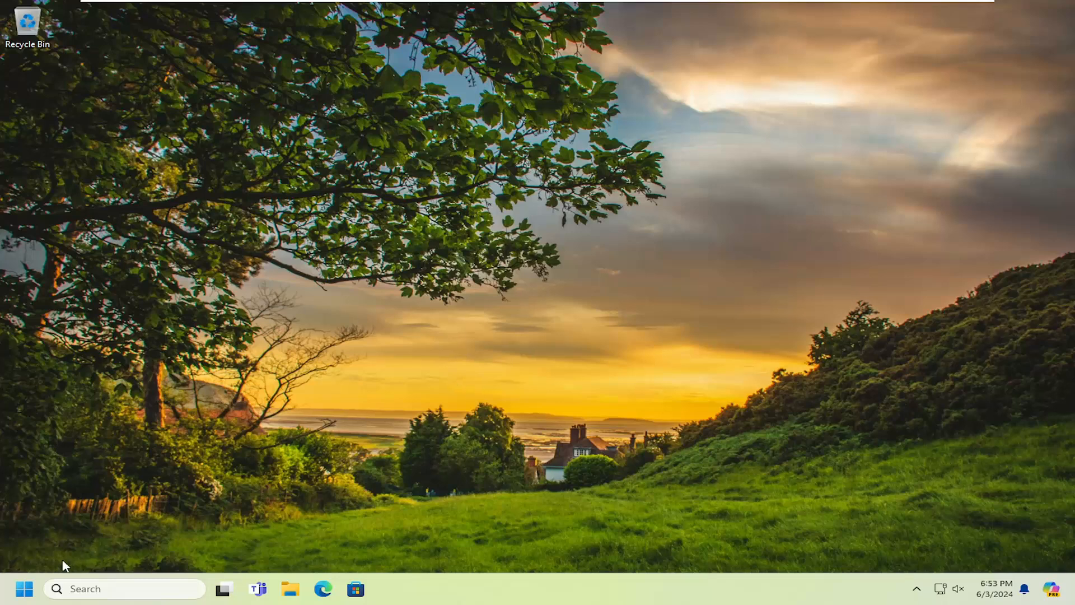
# Search 'settings' from the Start menu and launch the Settings app.
pyautogui.click(23, 588)
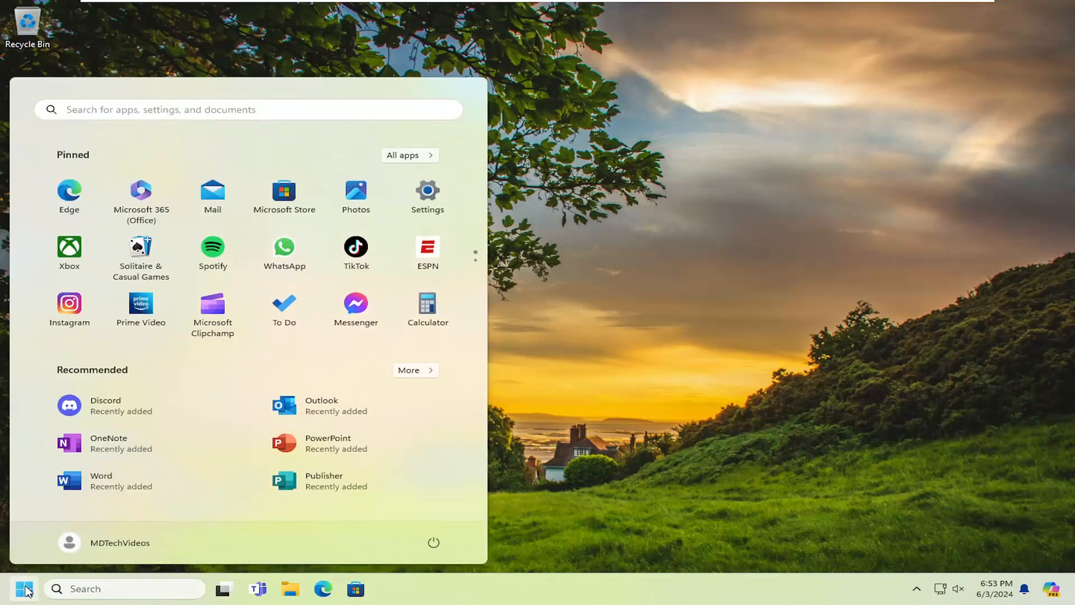
pyautogui.write('settings')
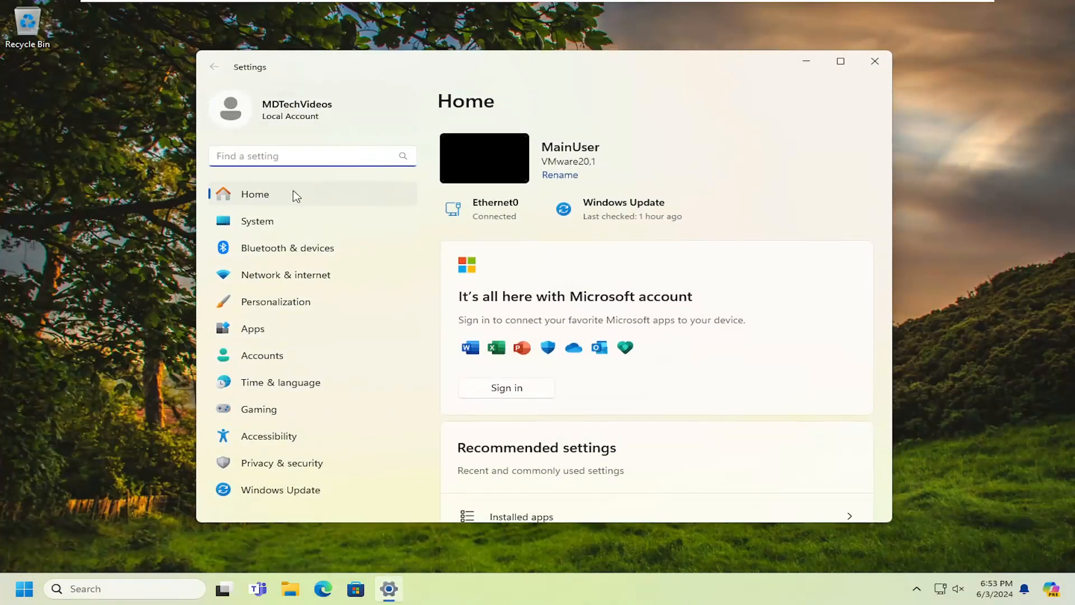
# Go to System > Multitasking, where Snap windows is turned on.
pyautogui.click(257, 221)
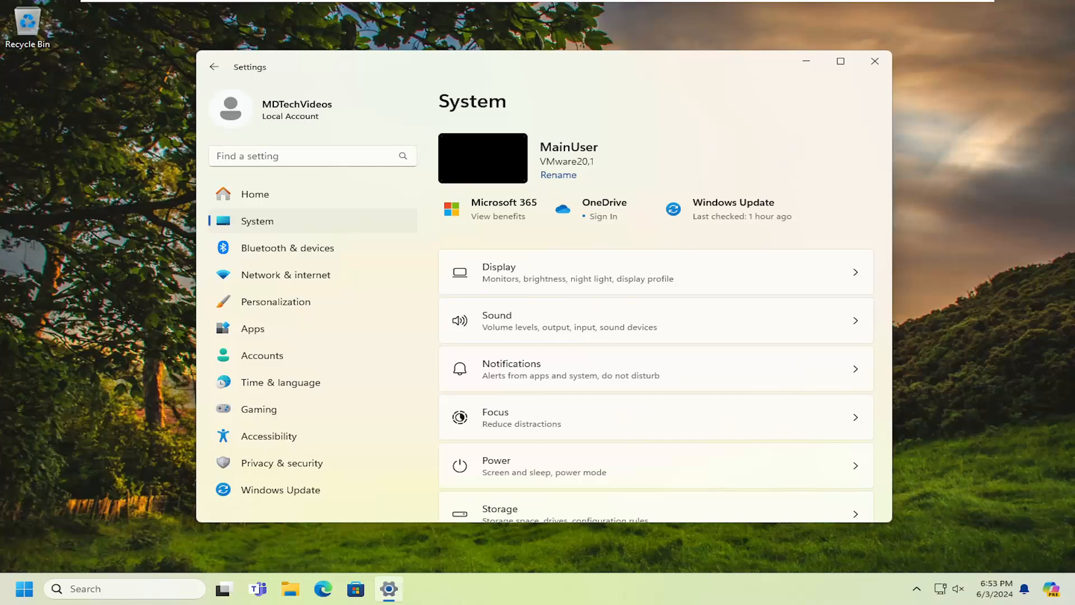
pyautogui.scroll(-3)
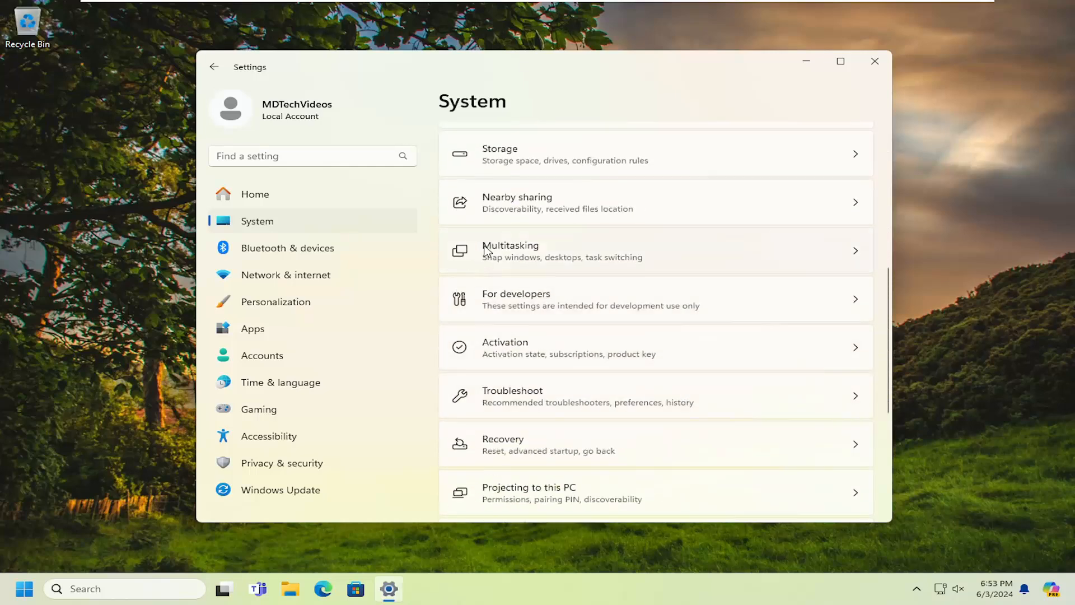
pyautogui.click(511, 251)
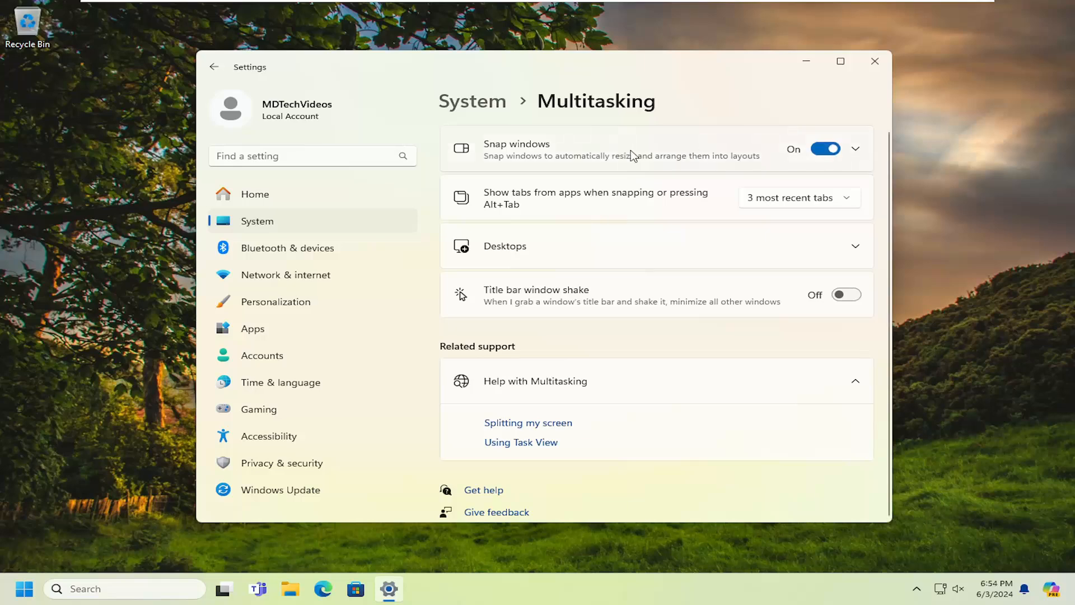
# Expand the Snap windows options to show their checkboxes.
pyautogui.click(855, 149)
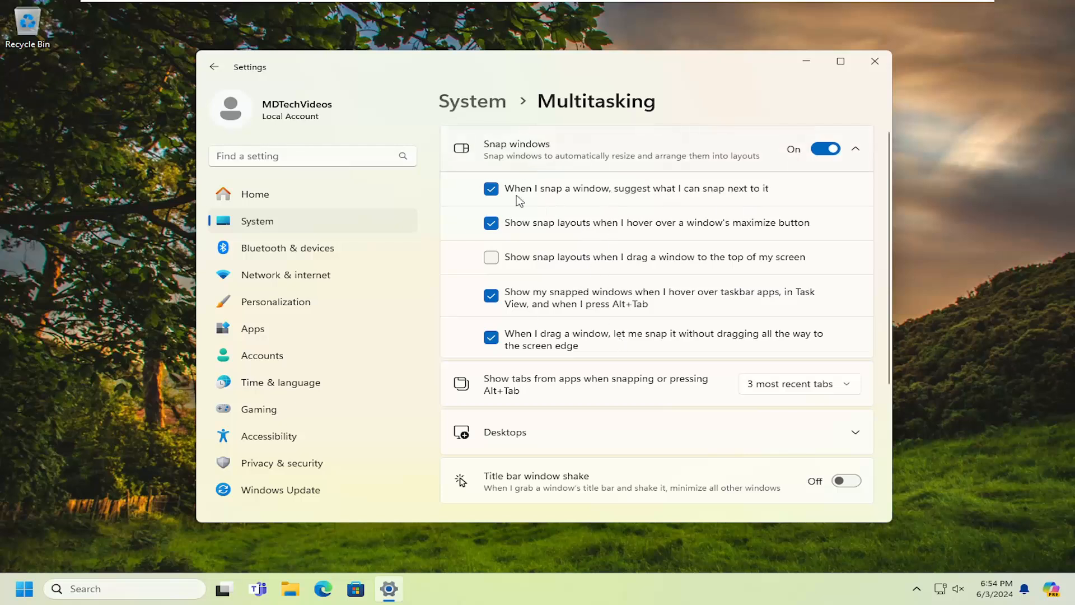
pyautogui.moveTo(554, 70)
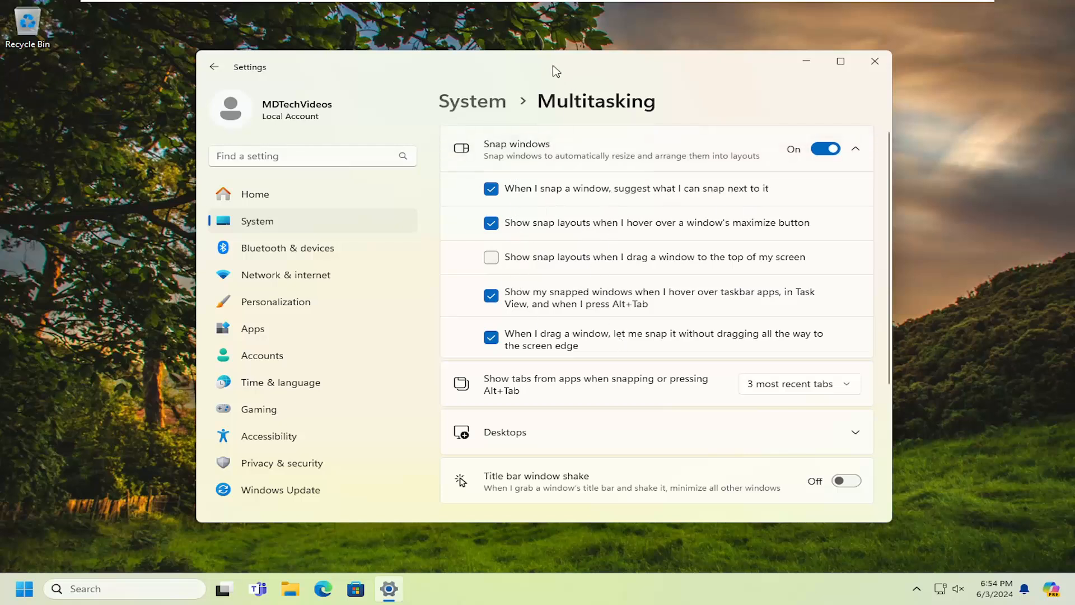
pyautogui.moveTo(545, 69)
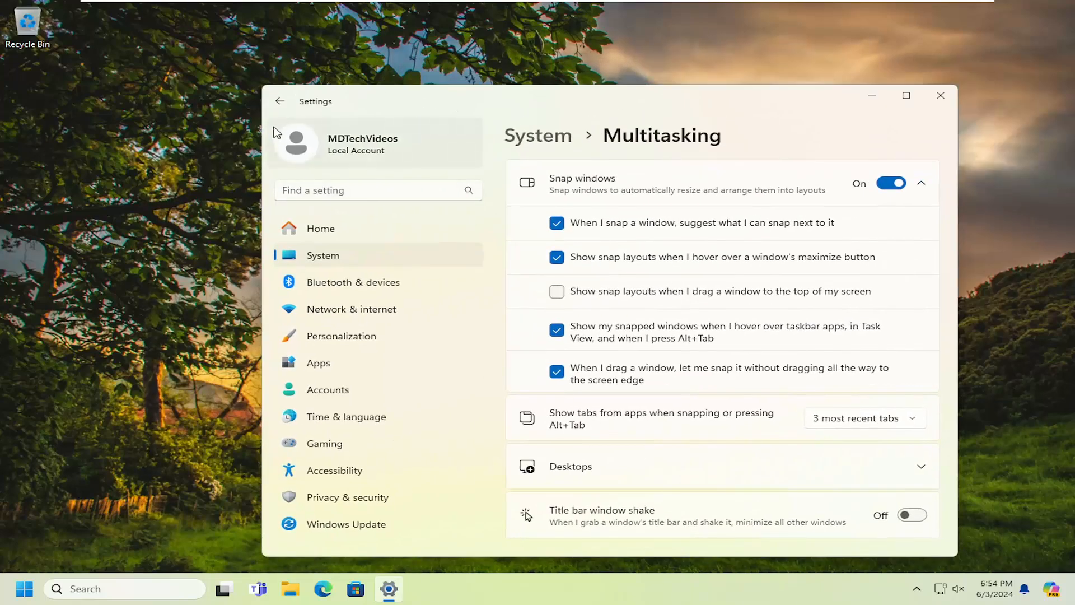
# Switch to the Accounts page and maximize the Settings window to full screen.
pyautogui.click(328, 390)
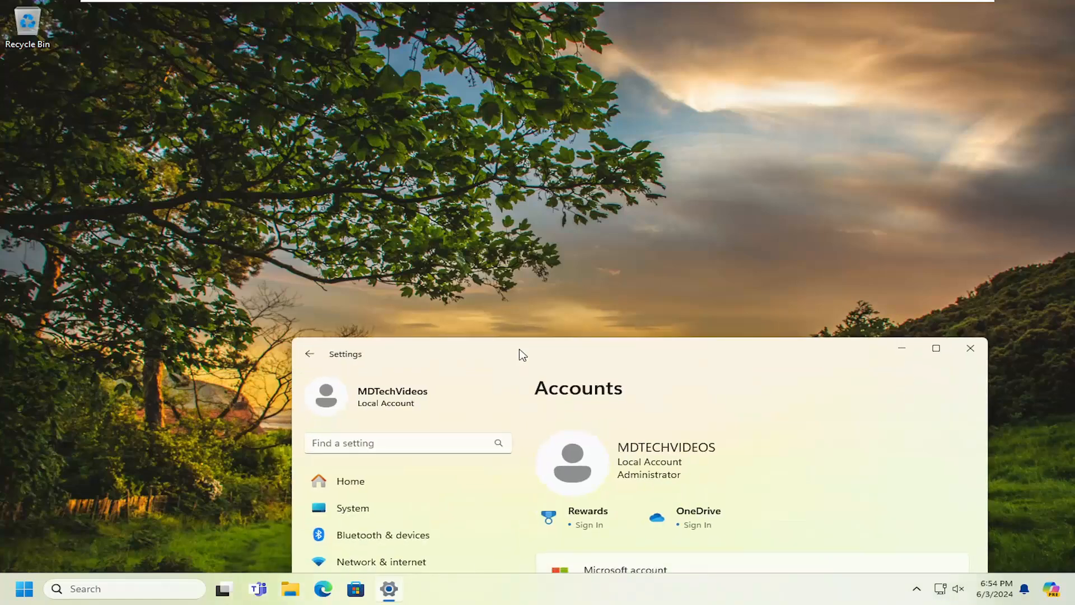
pyautogui.click(935, 348)
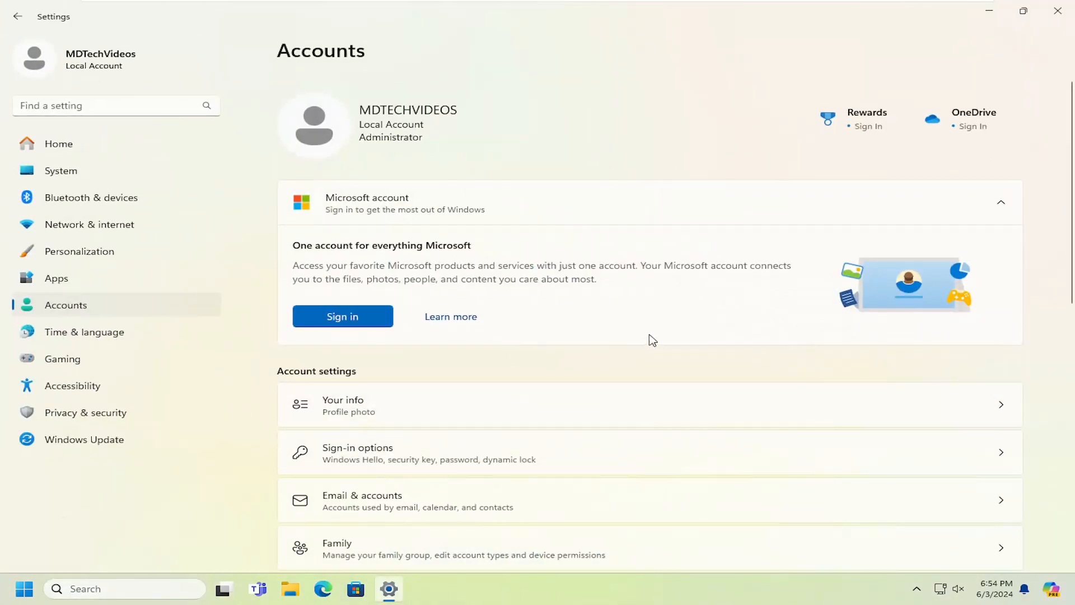